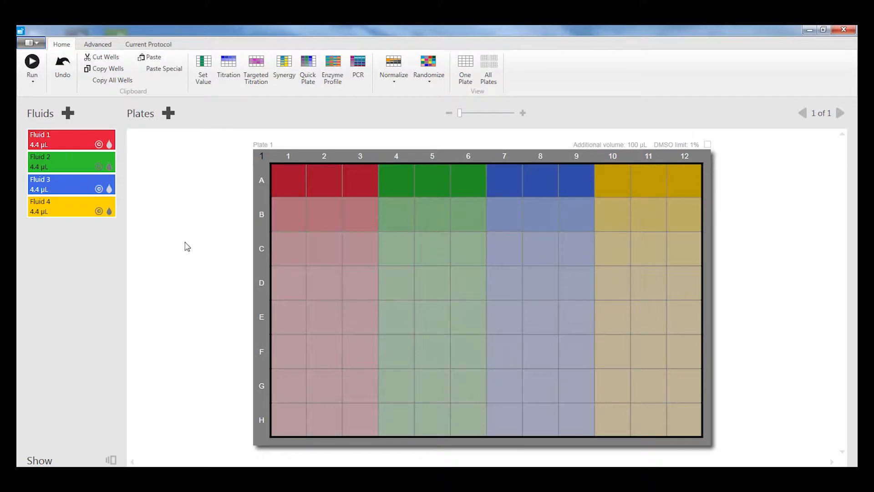
mouse_move(393, 61)
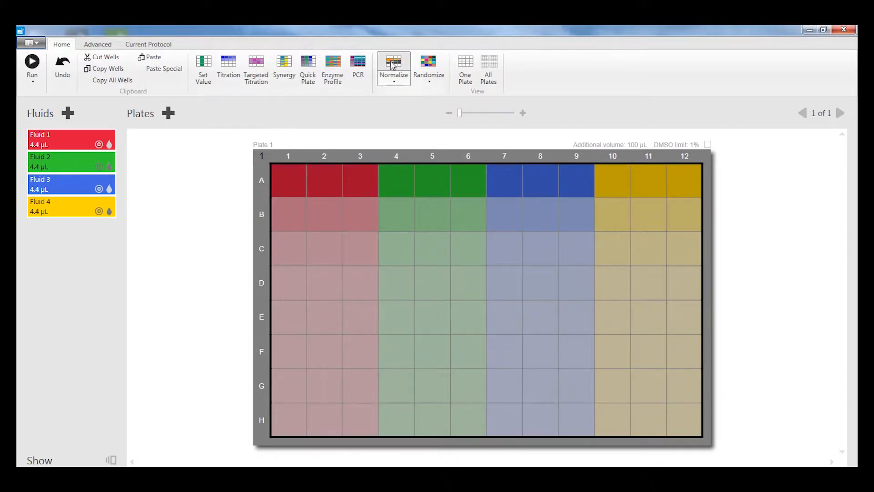
Normalize DMSO in all wells to 1% of total volume.
left_click(393, 62)
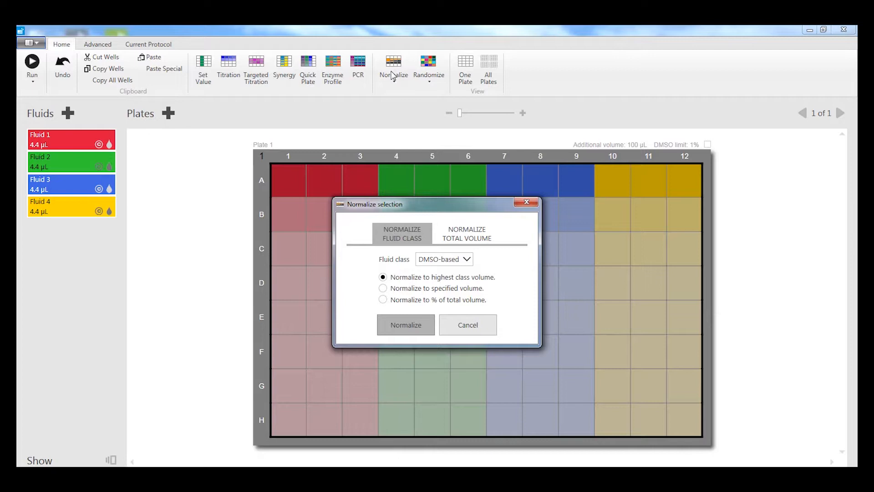
mouse_move(415, 312)
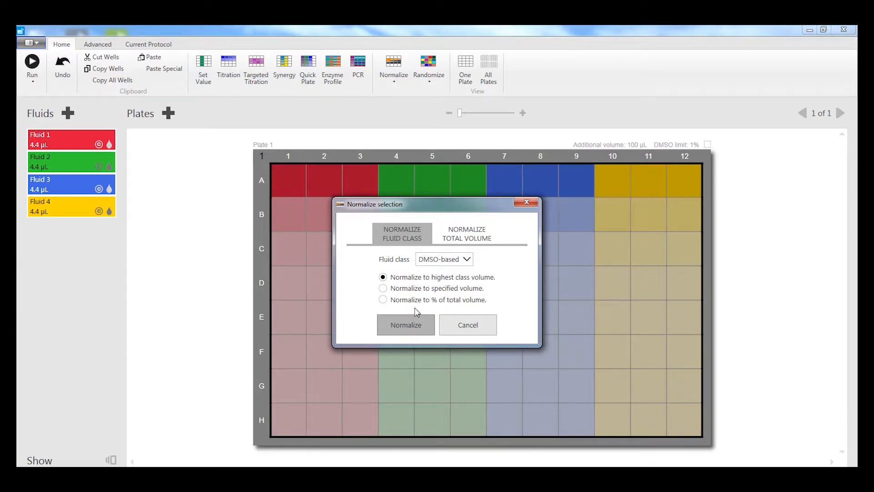
mouse_move(410, 305)
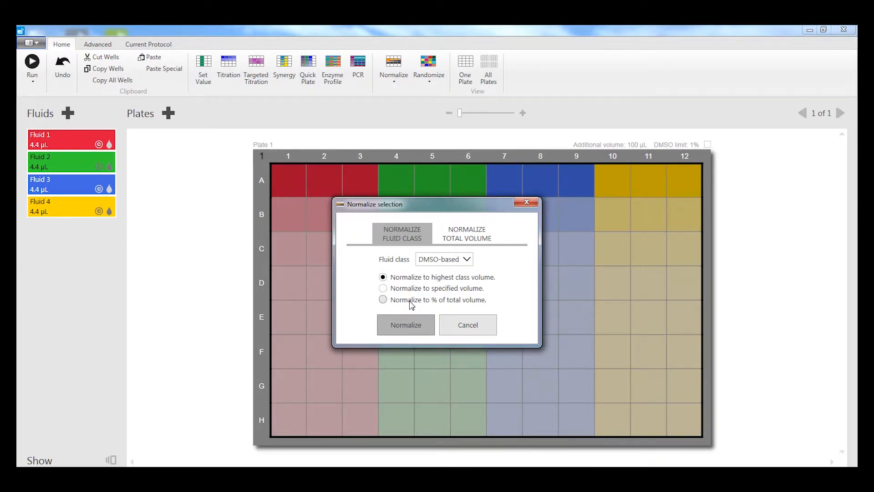
left_click(383, 300)
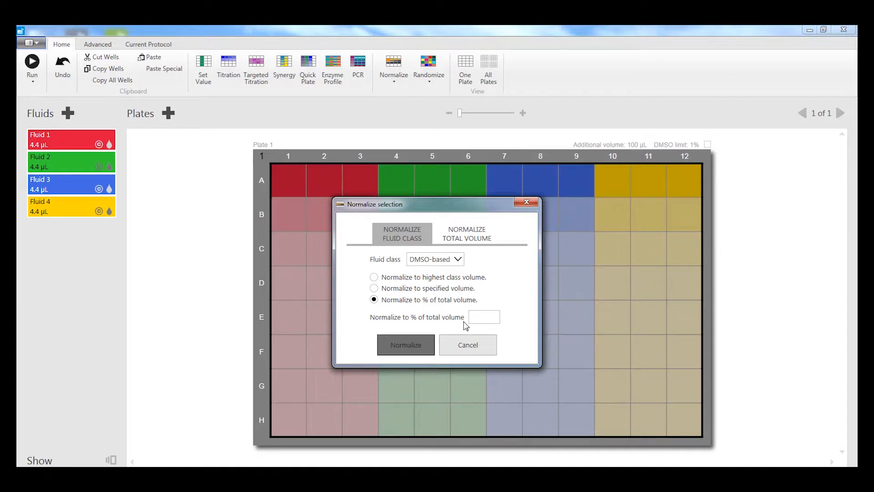
left_click(483, 317)
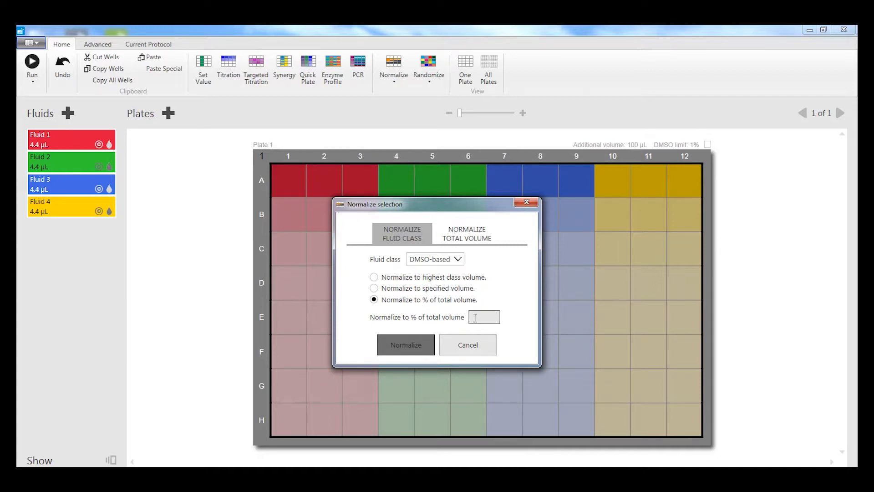
type("1")
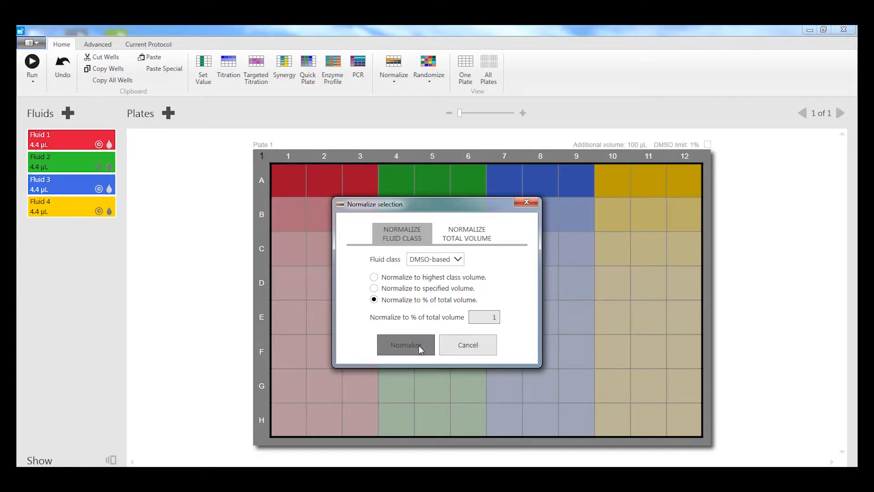
left_click(405, 345)
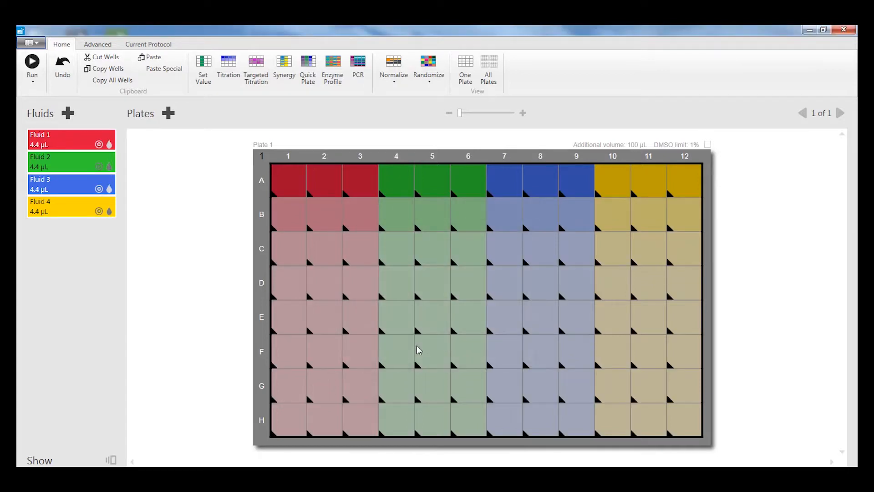
left_click(393, 67)
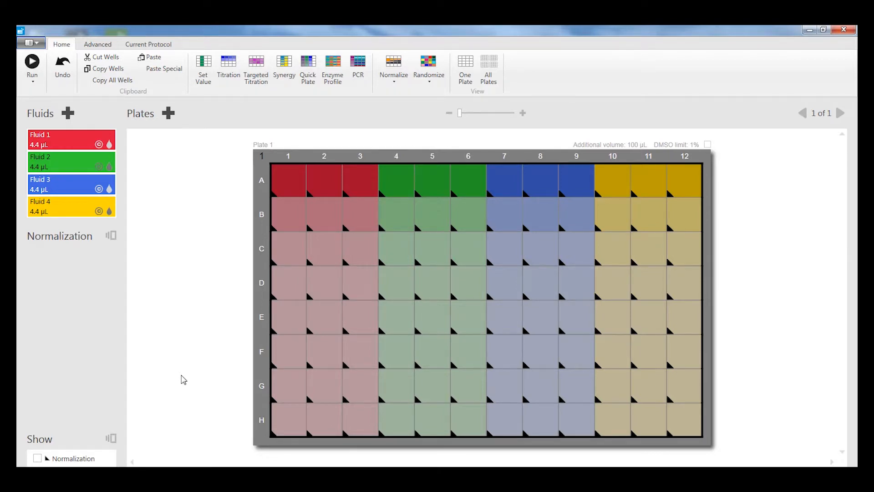
mouse_move(136, 430)
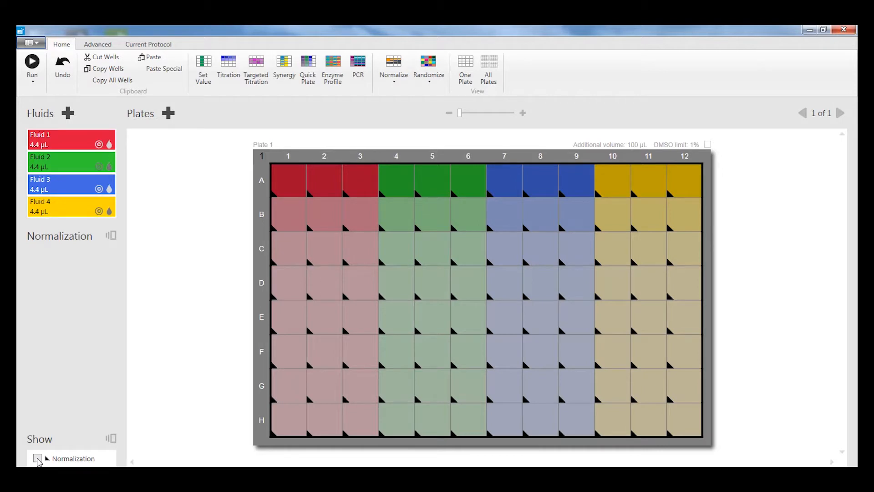
left_click(38, 458)
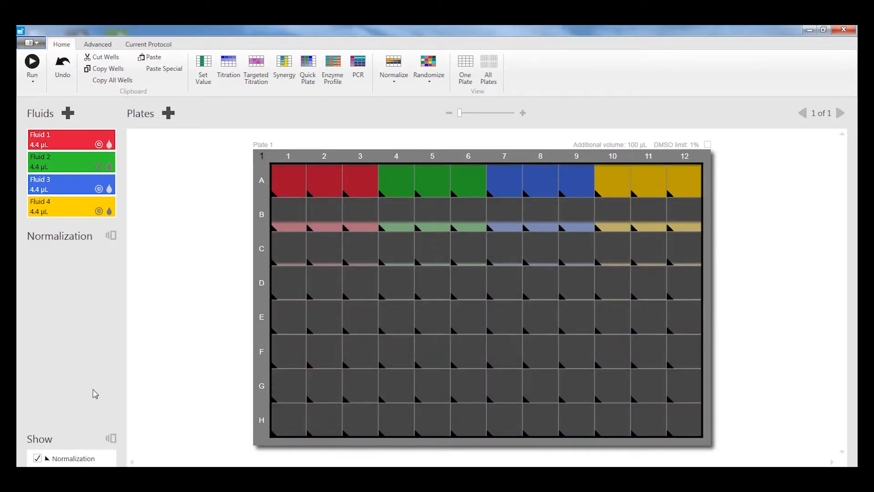
mouse_move(428, 319)
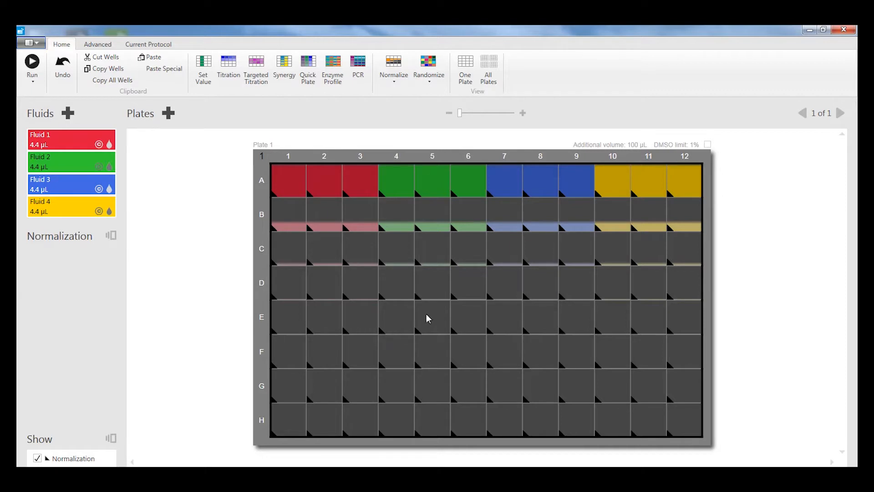
mouse_move(436, 263)
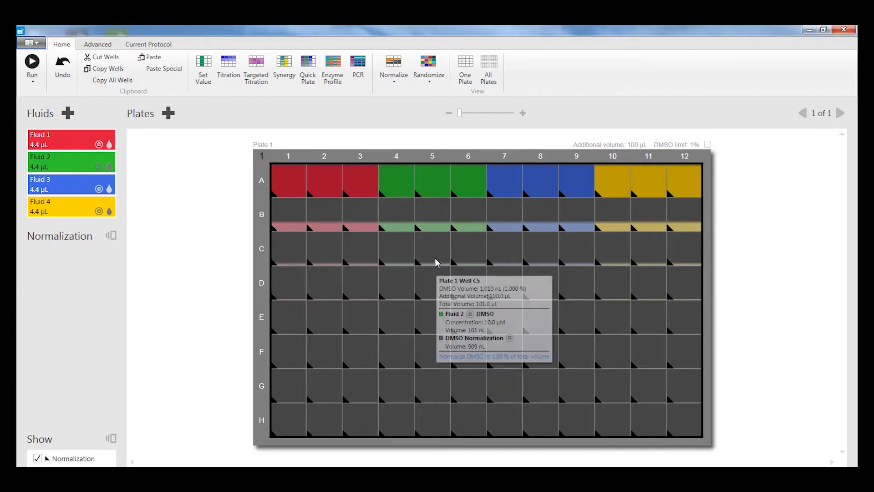
mouse_move(410, 266)
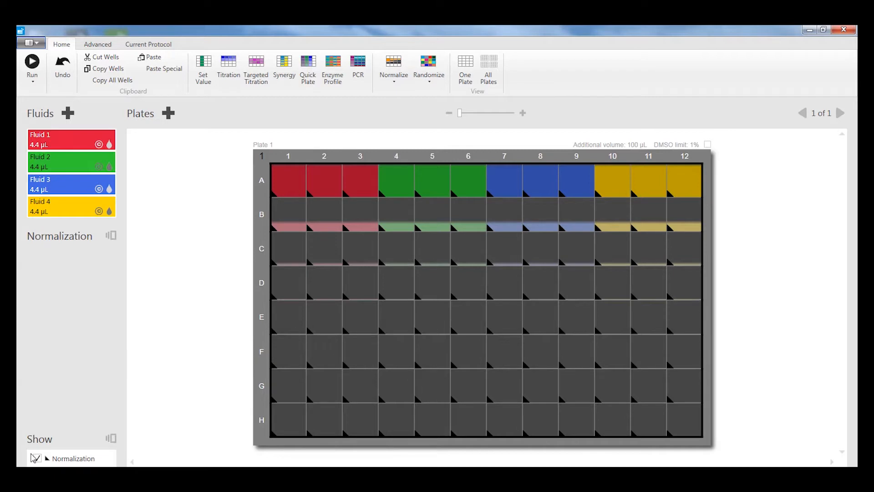
left_click(37, 459)
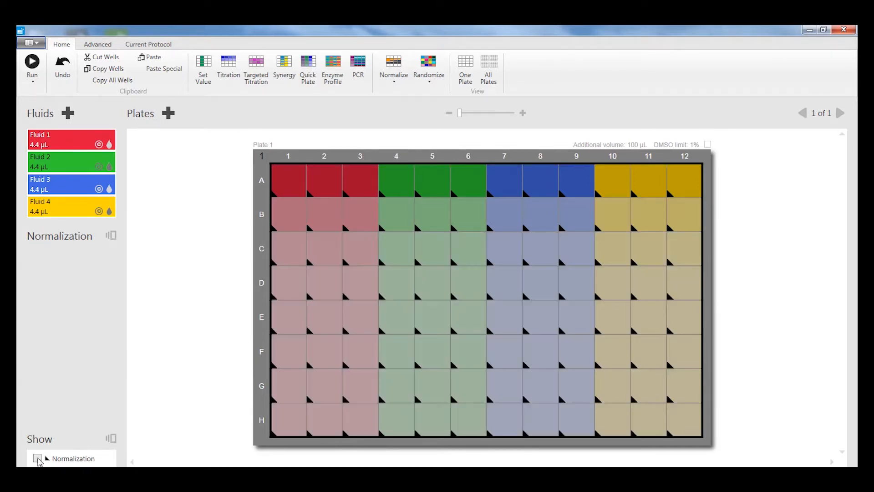
left_click(37, 457)
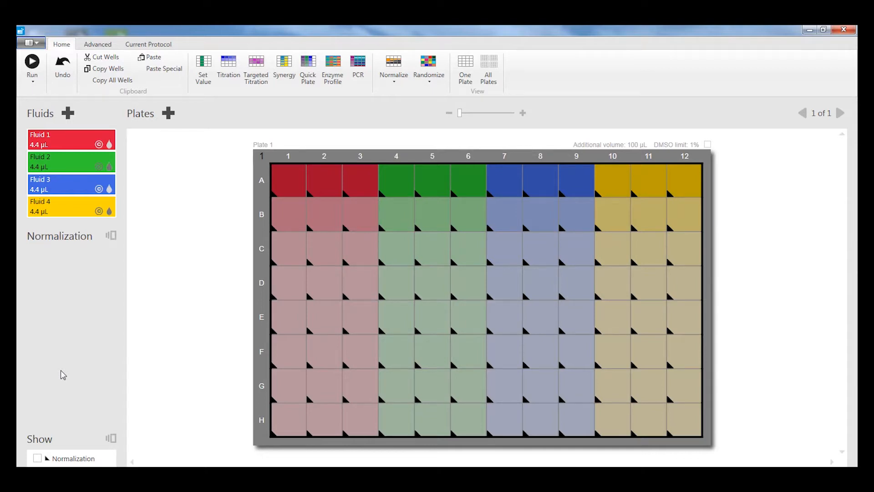
mouse_move(125, 311)
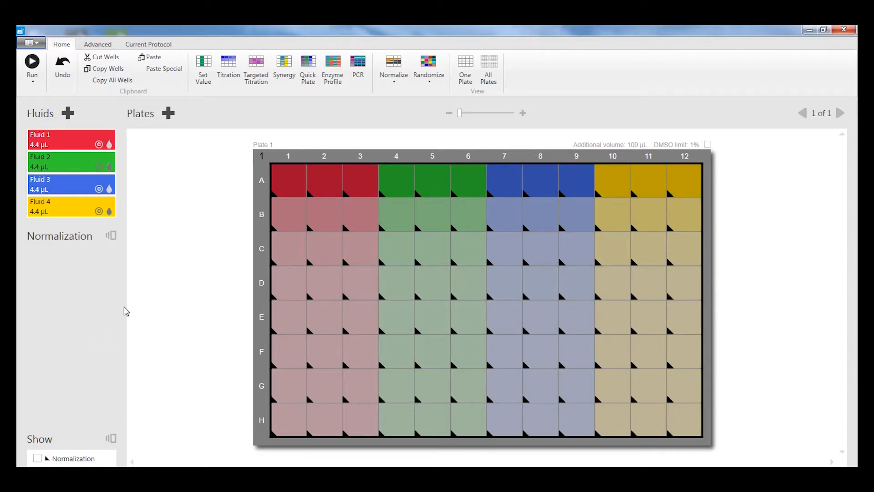
mouse_move(186, 291)
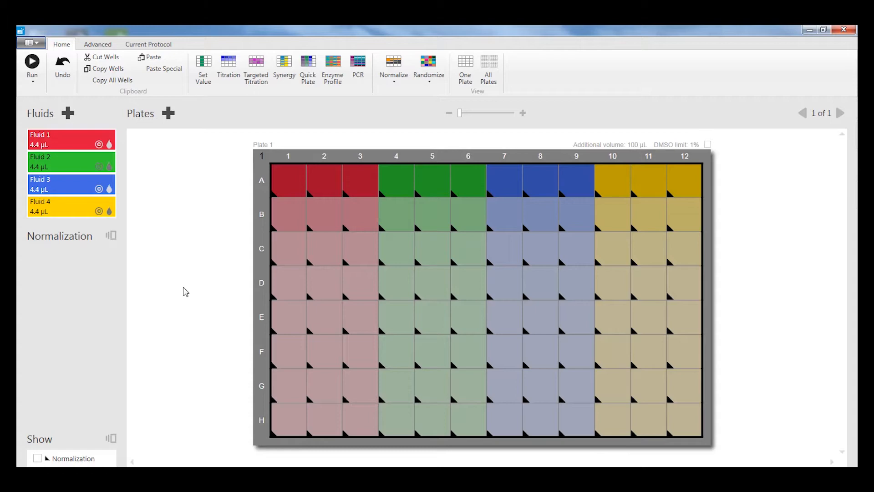
mouse_move(197, 269)
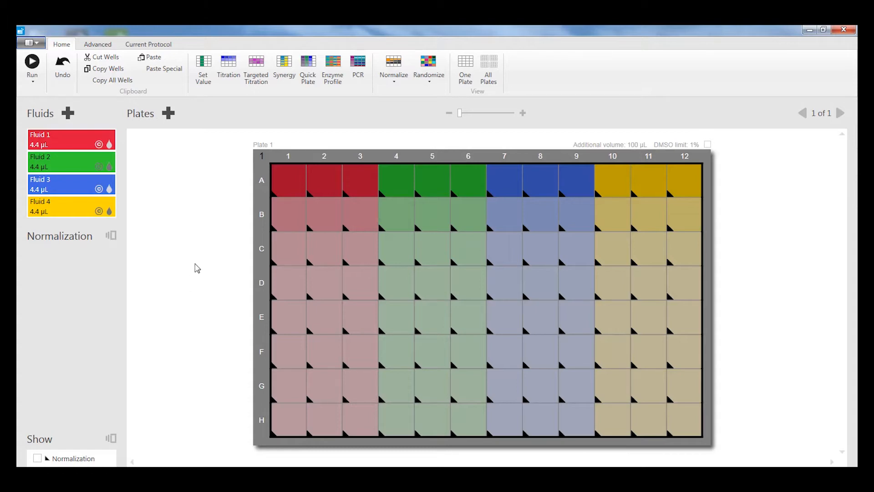
mouse_move(290, 177)
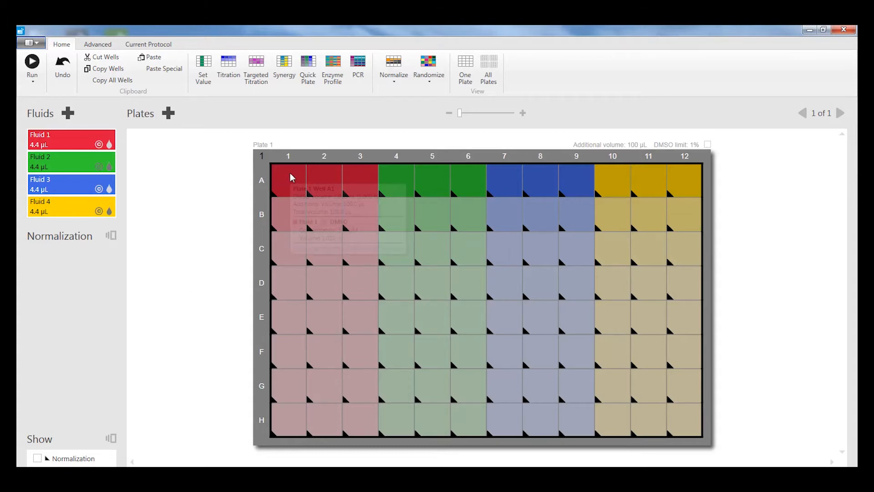
mouse_move(289, 249)
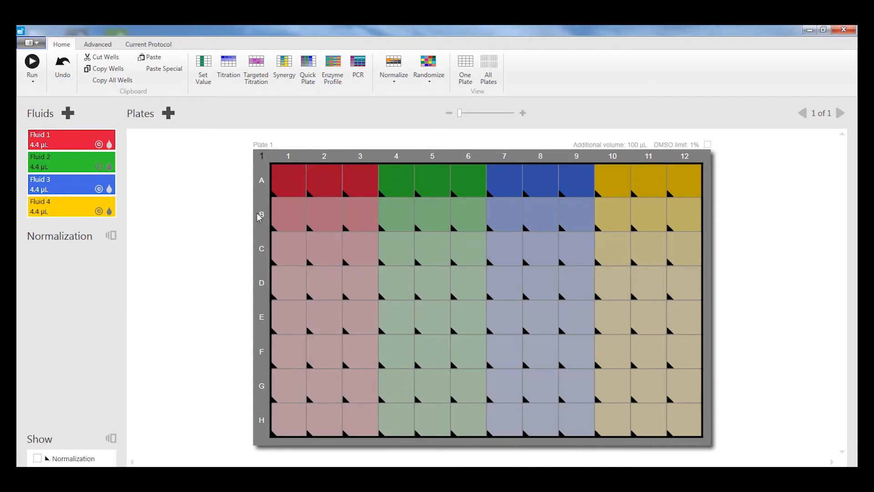
mouse_move(310, 188)
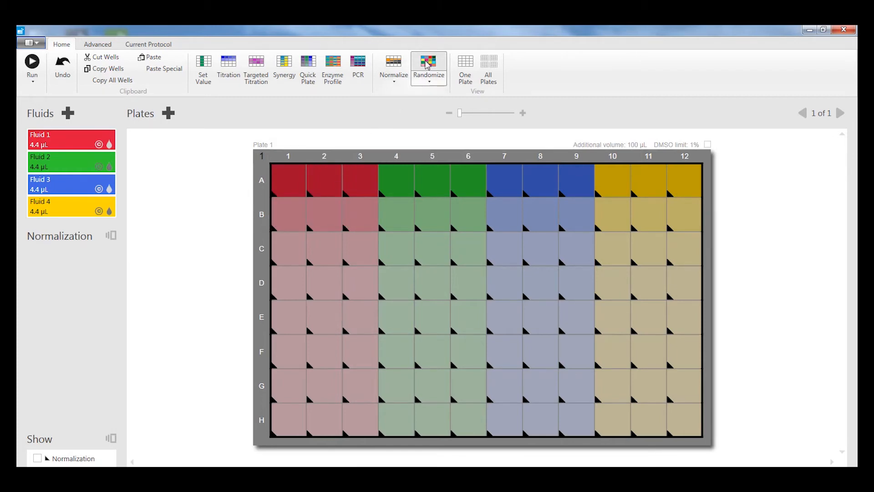
Randomize well positions so the four dose series scatter across the plate.
left_click(429, 65)
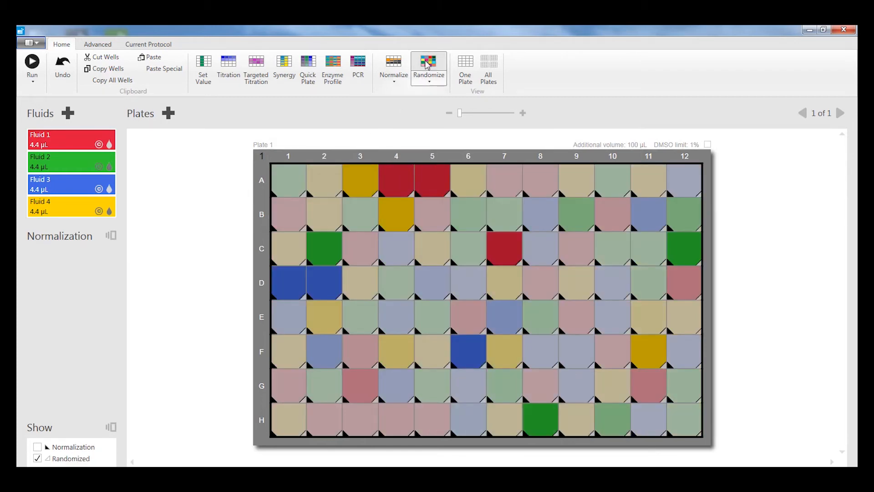